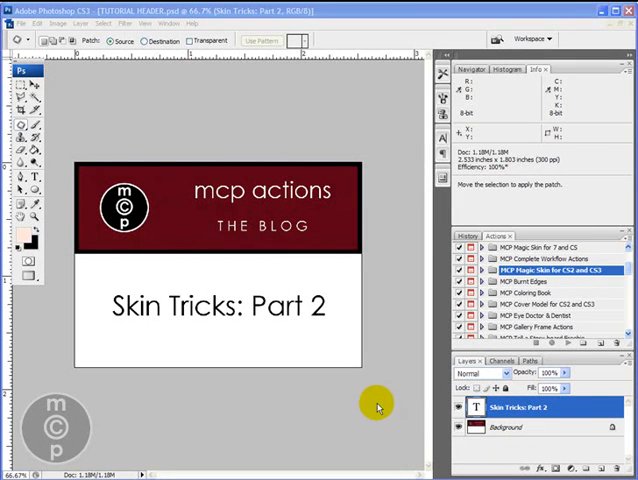
mouse_move(240, 196)
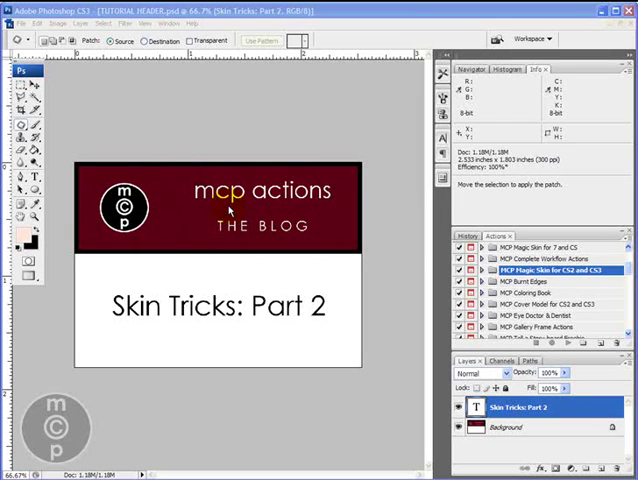
mouse_move(204, 104)
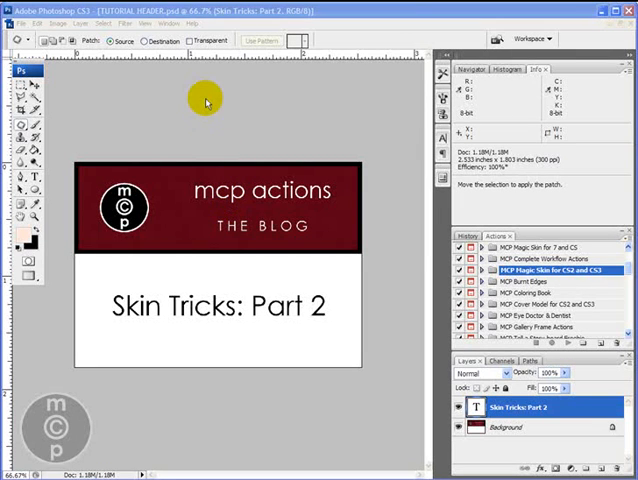
Switch to the girl's portrait photo via the Window menu's open-document list.
left_click(174, 36)
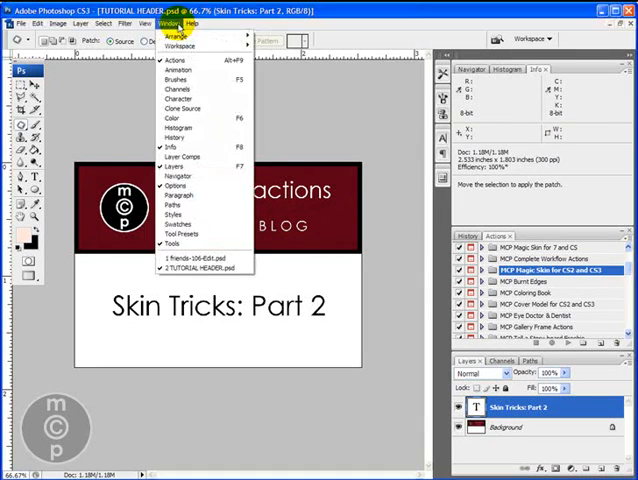
left_click(188, 266)
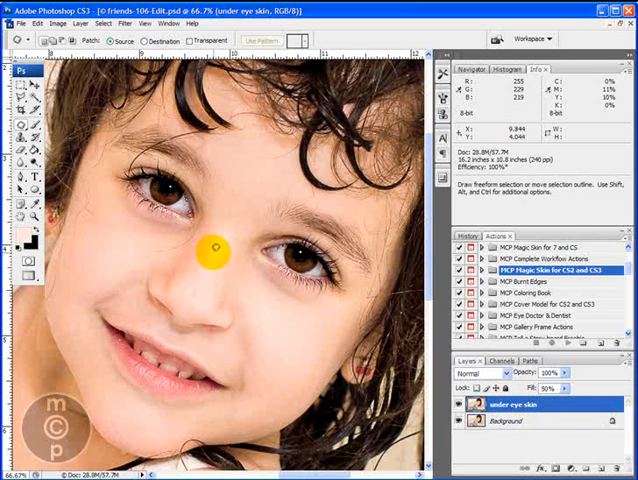
left_click(160, 20)
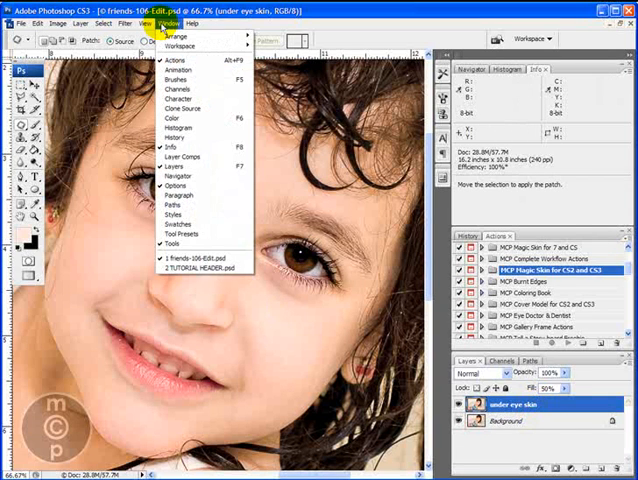
mouse_move(176, 148)
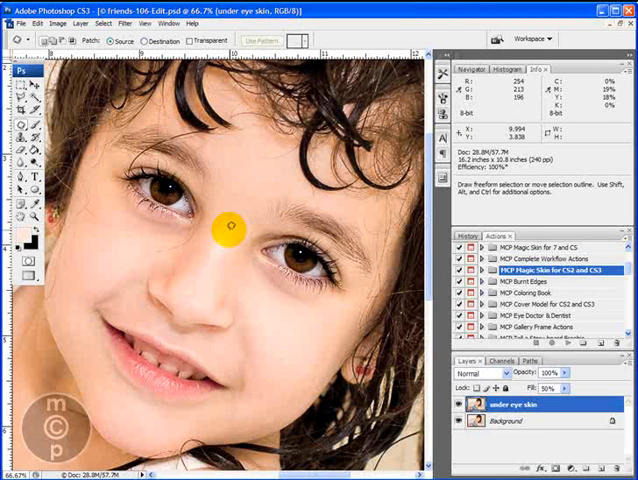
left_click_drag(228, 228, 242, 272)
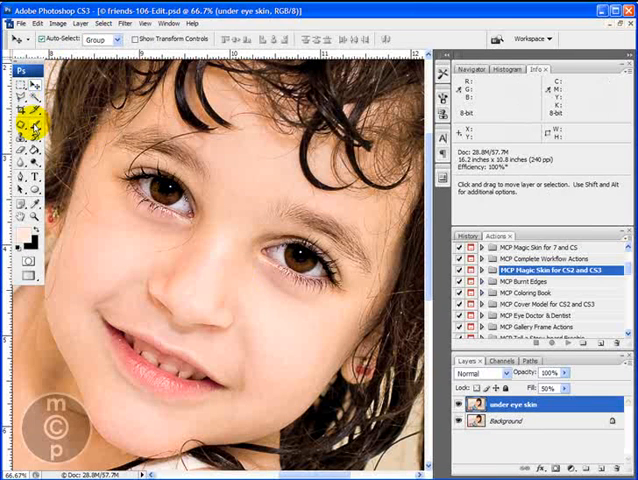
Select the Brush tool and create a new layer named 'shine bye bye'.
left_click(22, 124)
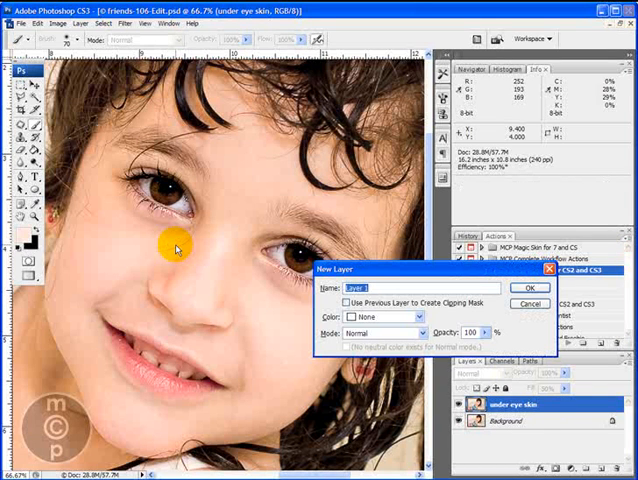
type("sh")
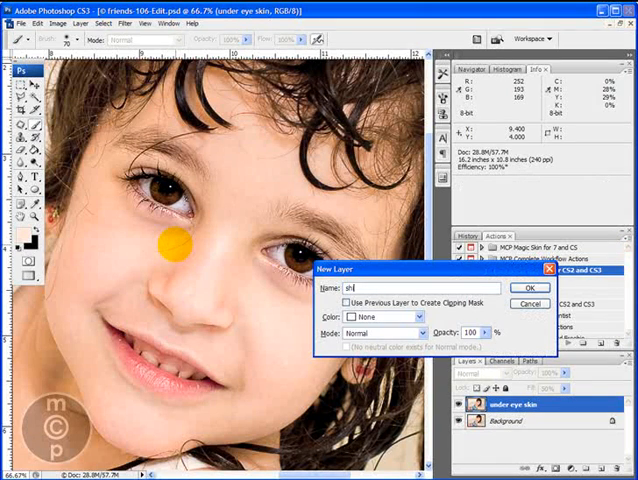
type("ine be")
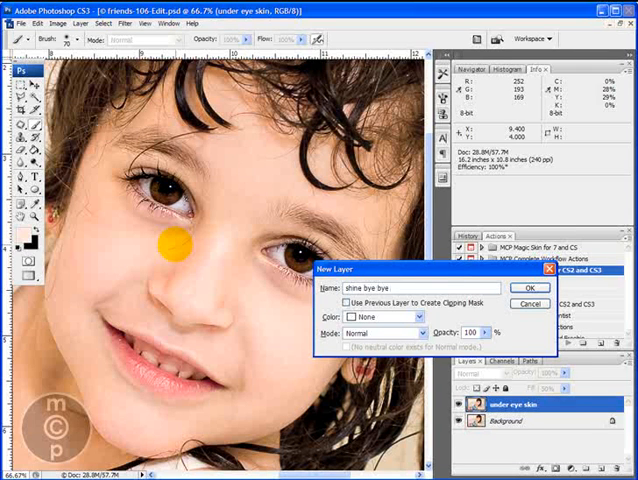
left_click(540, 288)
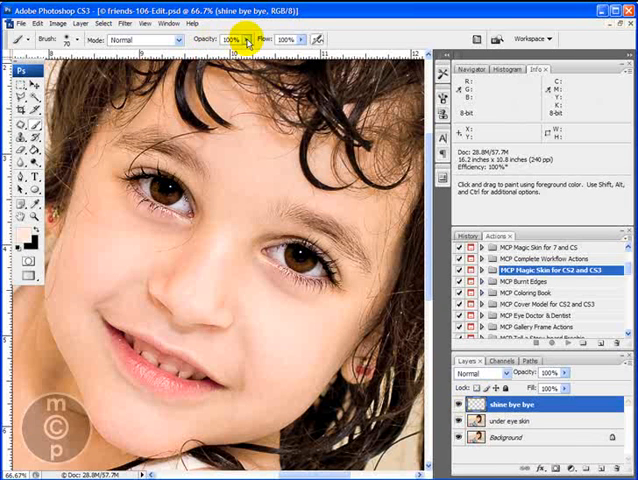
Lower the brush opacity and bring up the foreground Color Picker.
left_click_drag(244, 40, 220, 40)
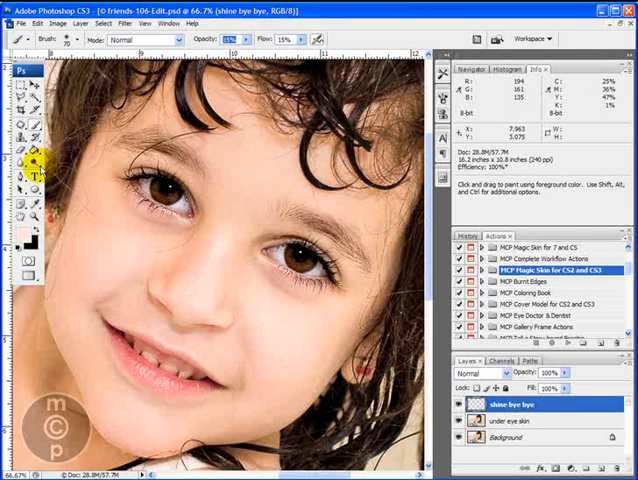
left_click(22, 236)
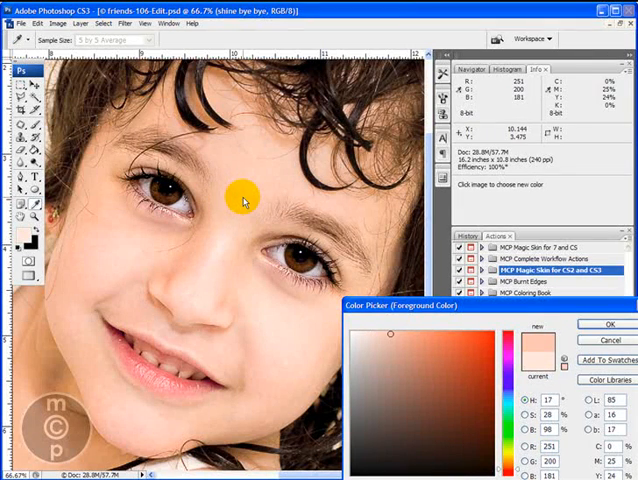
Sample a pale peach skin tone from the girl's face as the paint colour.
left_click(262, 170)
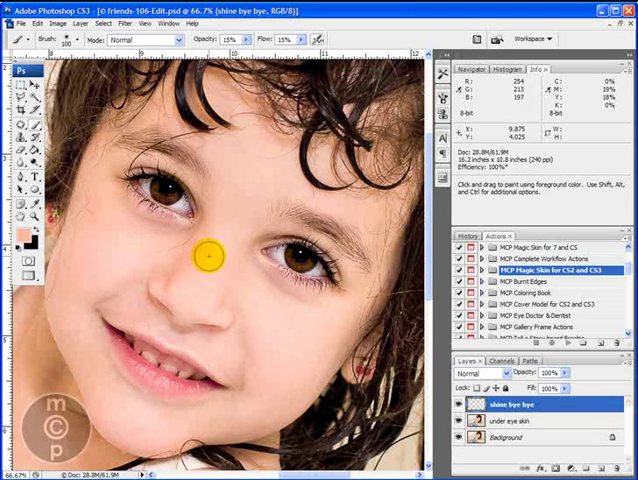
mouse_move(280, 336)
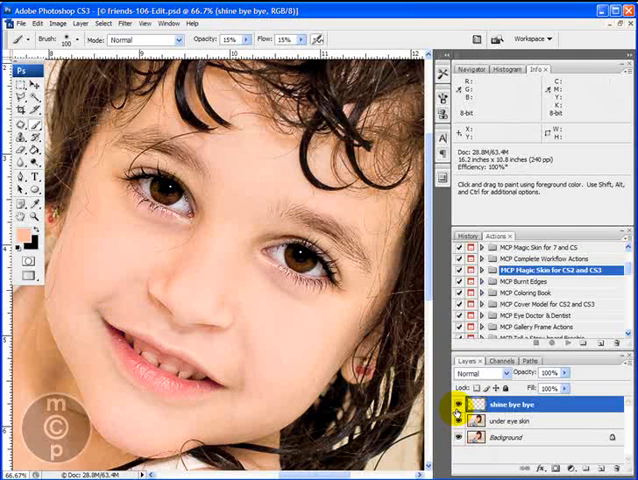
left_click(470, 418)
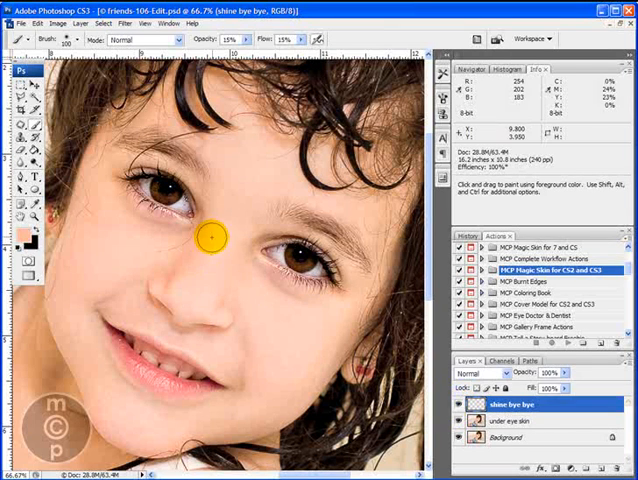
mouse_move(232, 172)
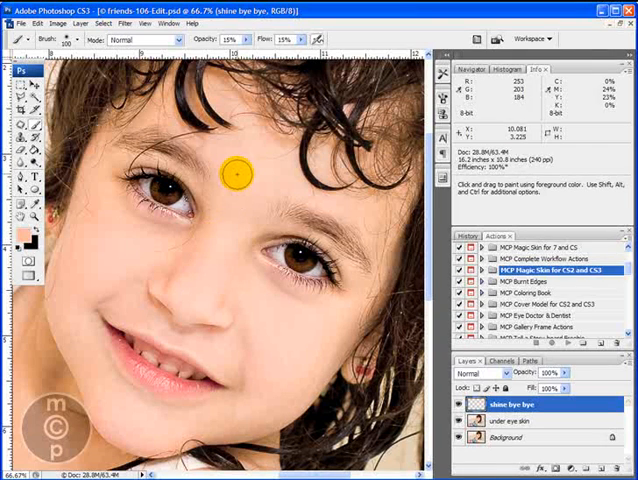
mouse_move(234, 204)
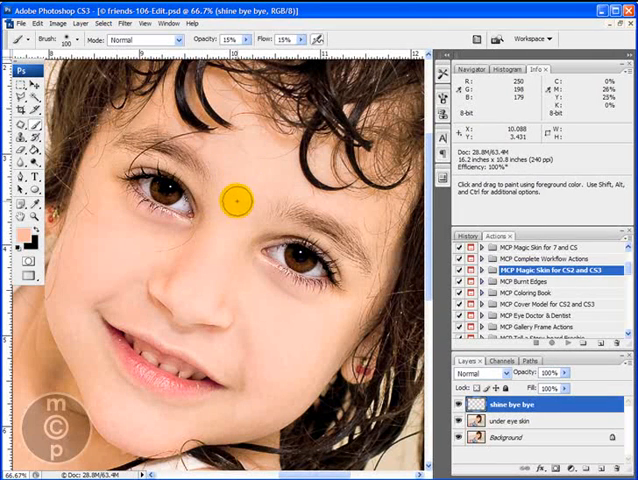
mouse_move(278, 156)
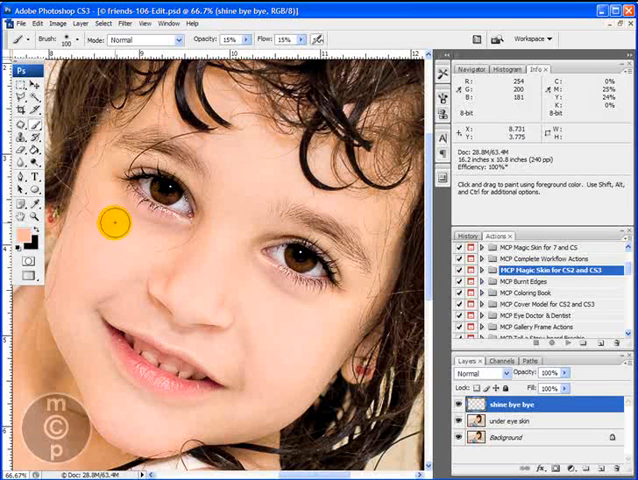
mouse_move(304, 352)
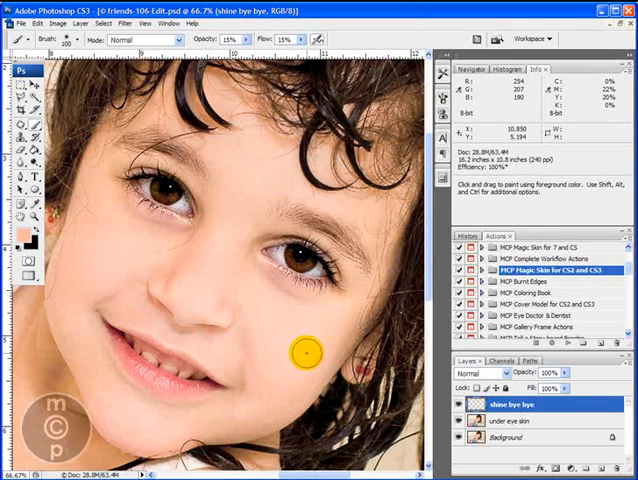